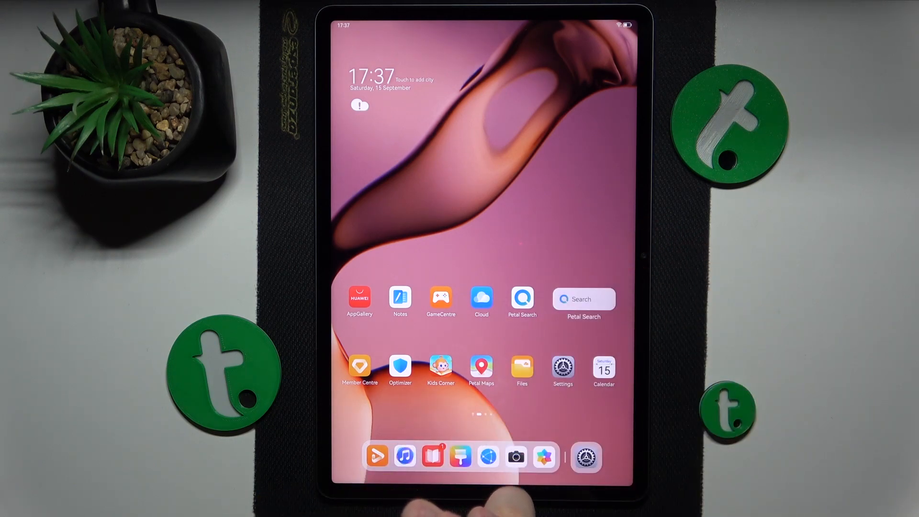
{"action": "mouse_move", "coordinate": [475, 498]}
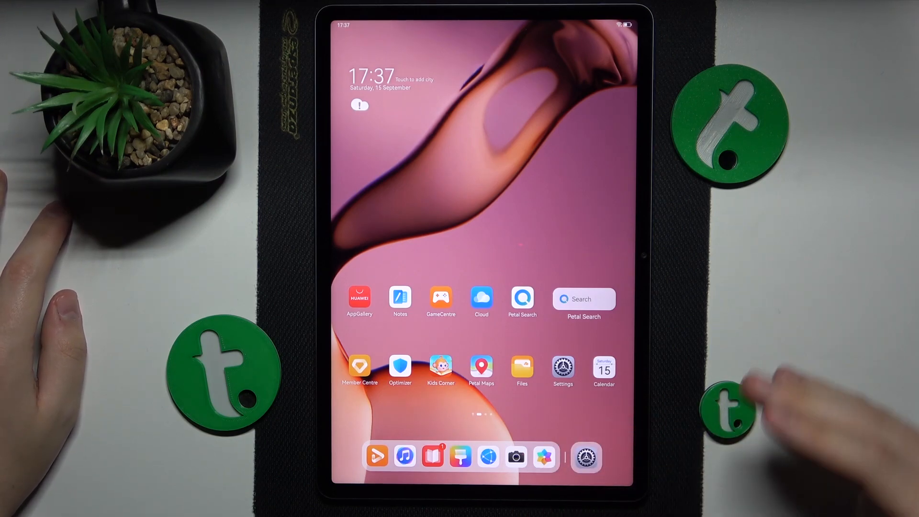
Open the Settings app from the tablet home screen.
{"action": "left_click", "coordinate": [562, 367]}
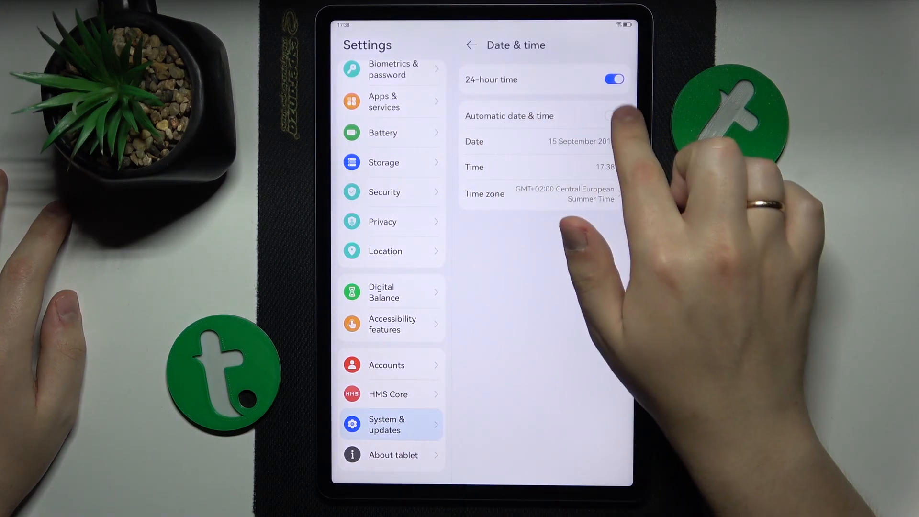
Switch on Automatic date & time, then go to the Wi-Fi settings page.
{"action": "left_click", "coordinate": [614, 116]}
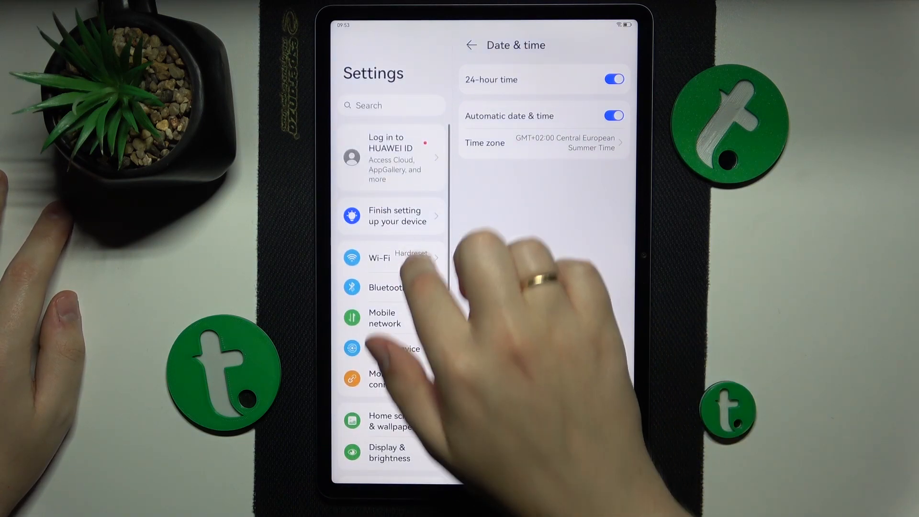
{"action": "left_click", "coordinate": [380, 257]}
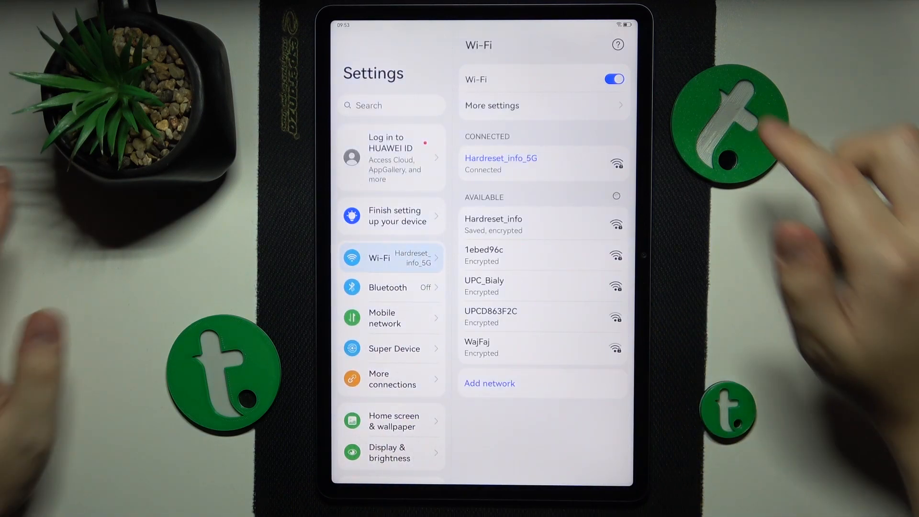
Toggle Wi-Fi off and back on so the tablet reconnects to its network.
{"action": "left_click", "coordinate": [613, 80]}
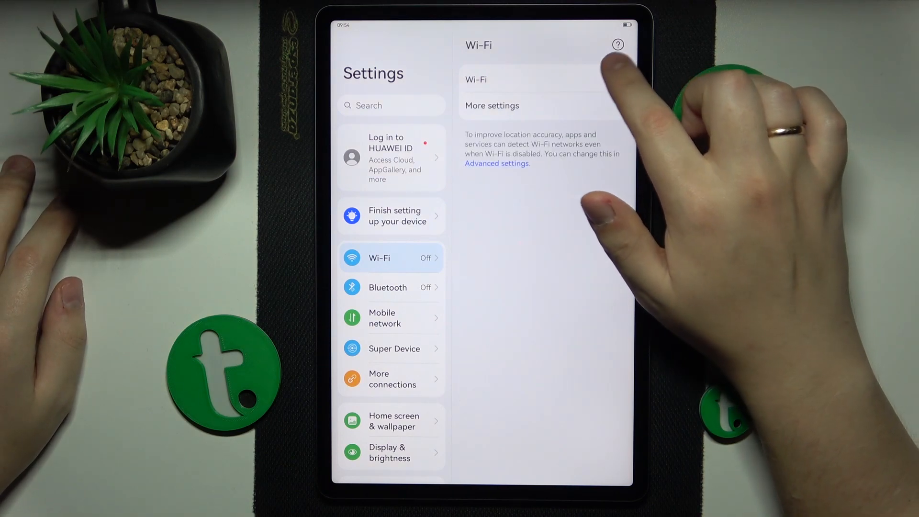
{"action": "left_click", "coordinate": [614, 78]}
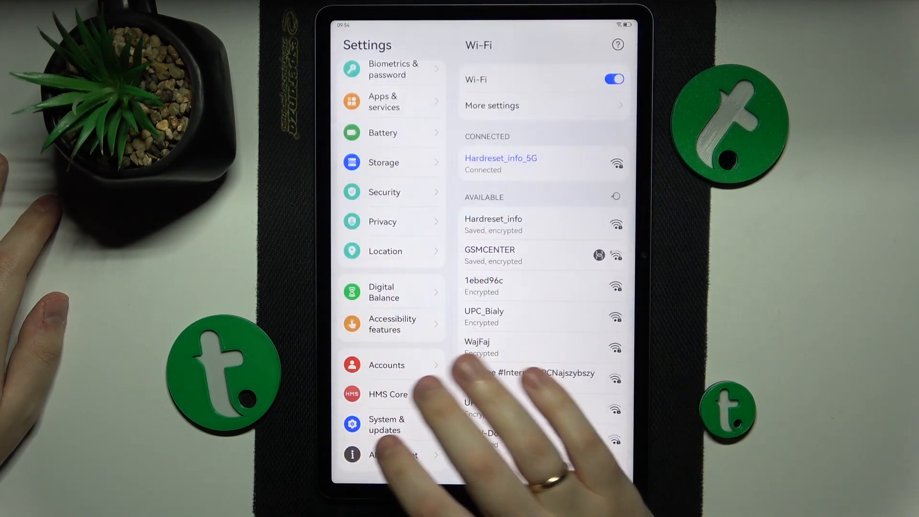
Reset network settings via System & updates > Reset, then clear all recent apps.
{"action": "left_click", "coordinate": [386, 424]}
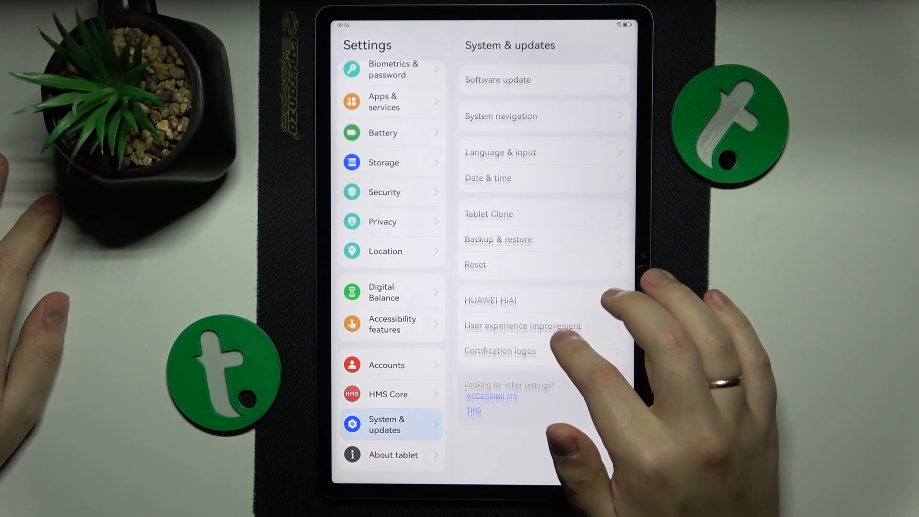
{"action": "left_click", "coordinate": [476, 264]}
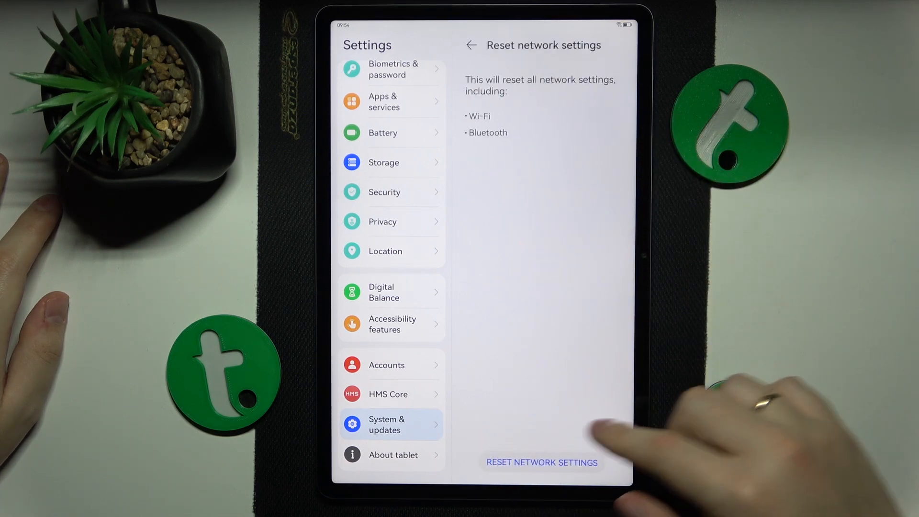
{"action": "left_click", "coordinate": [542, 463]}
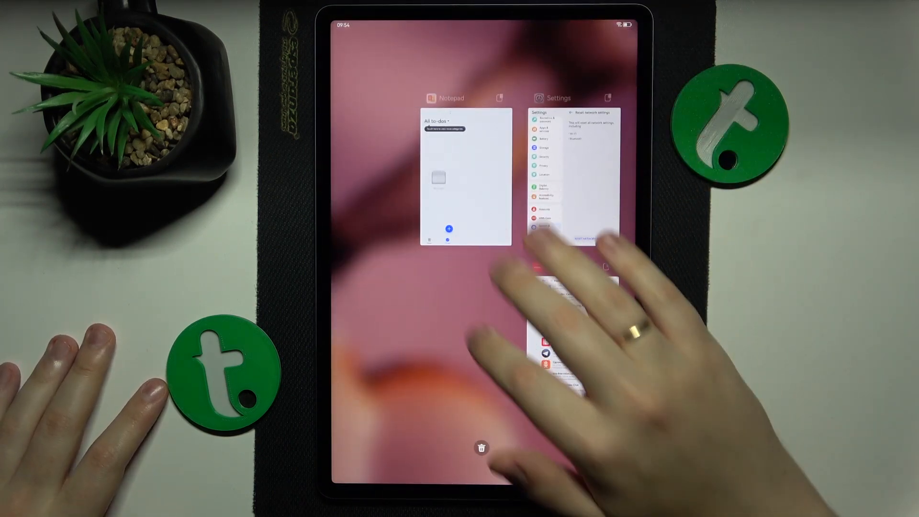
{"action": "left_click", "coordinate": [481, 447]}
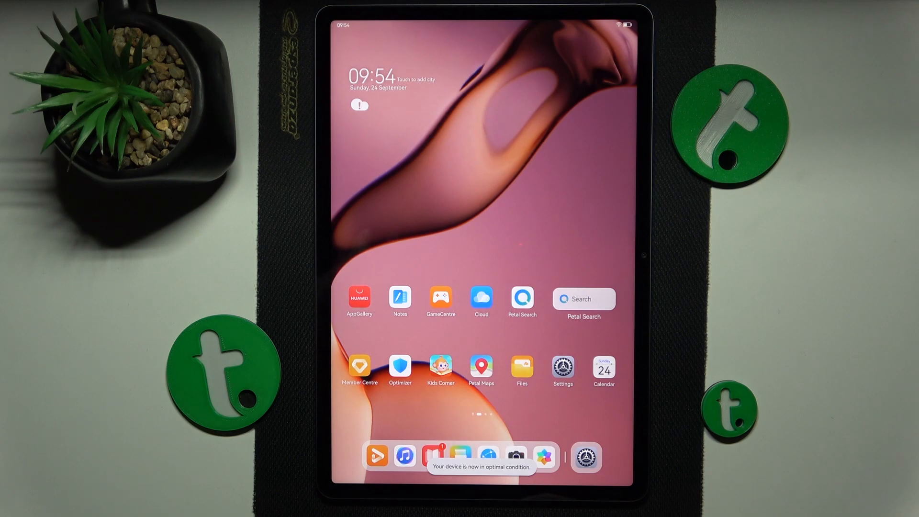